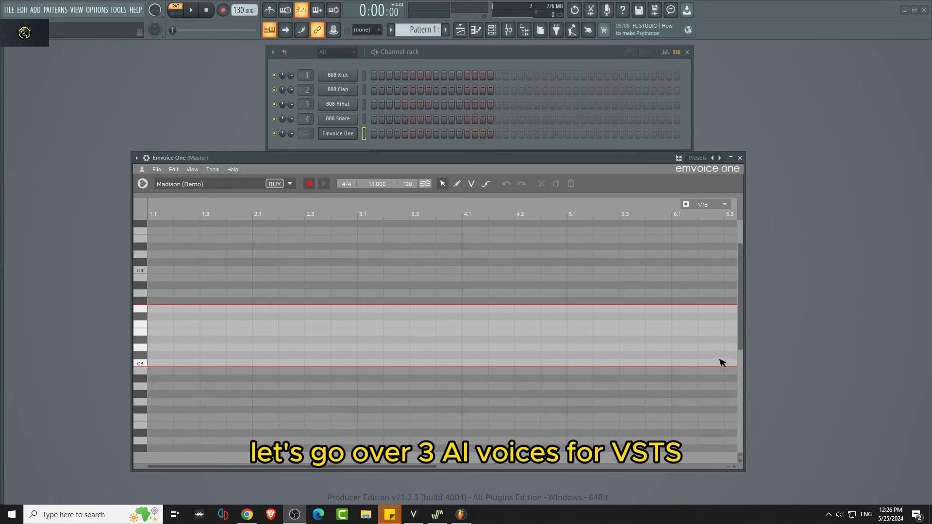
mouse_move(727, 327)
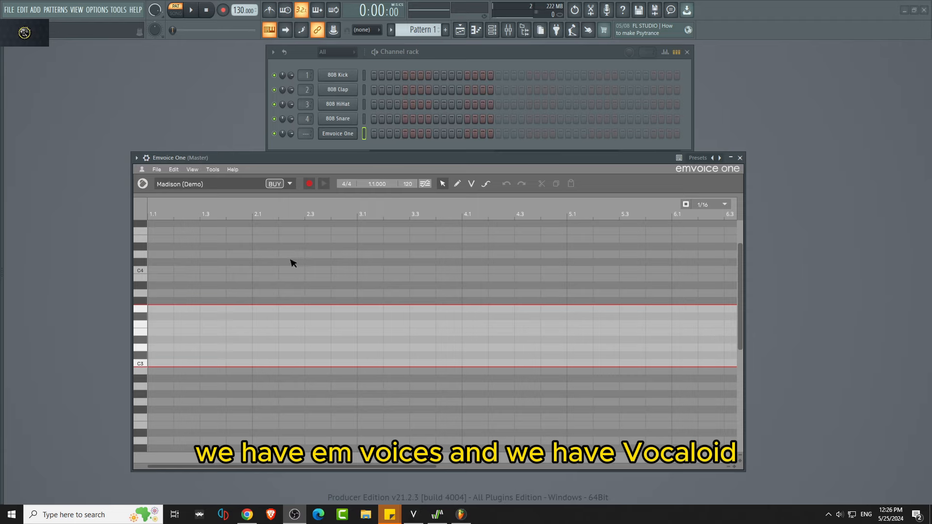
Stretch the Pattern 1 clip on Track 1 out to bar 5 and play the song.
left_click(413, 514)
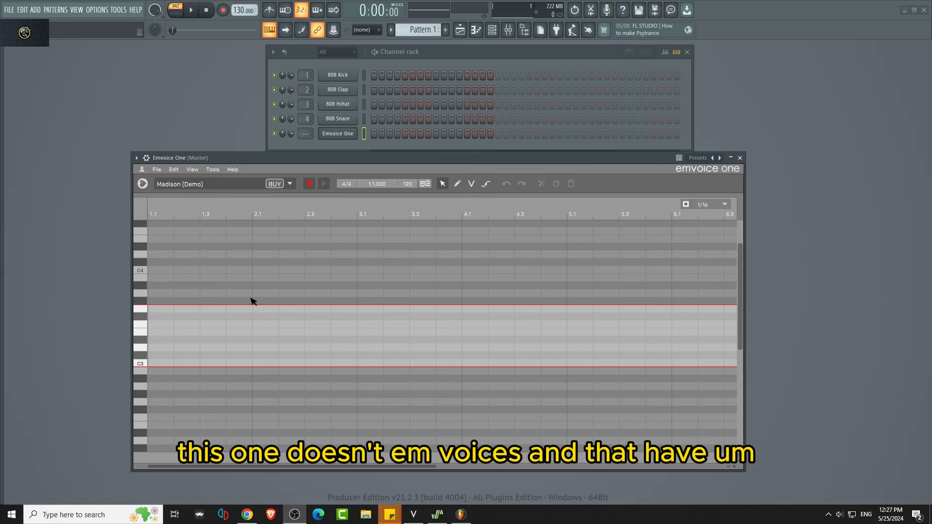
mouse_move(274, 327)
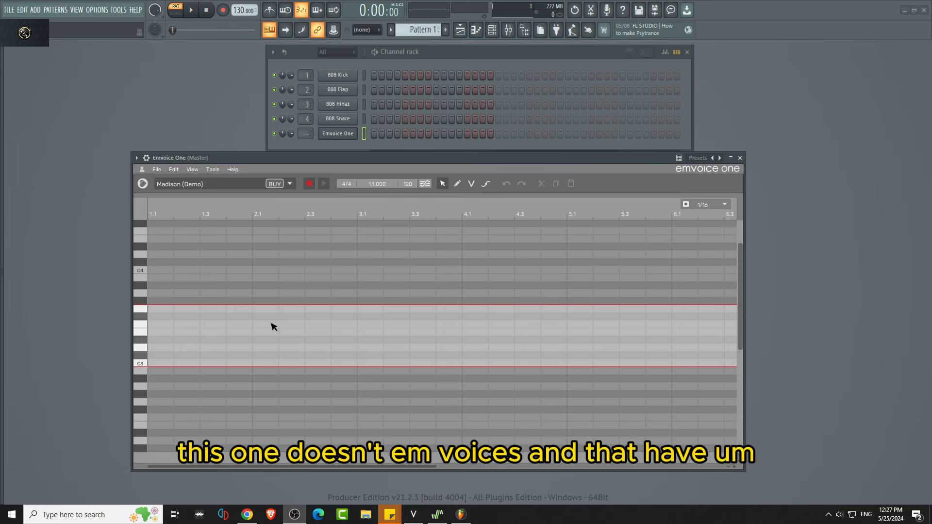
mouse_move(288, 312)
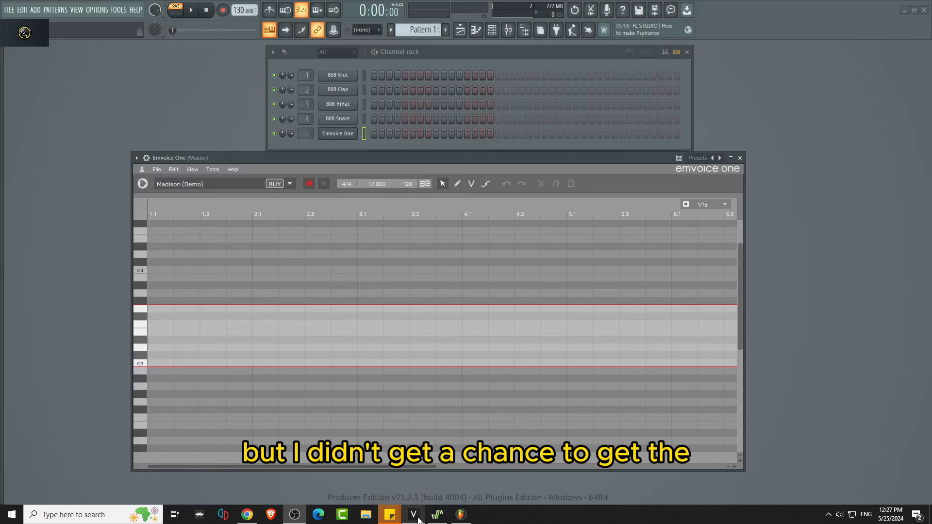
left_click(413, 514)
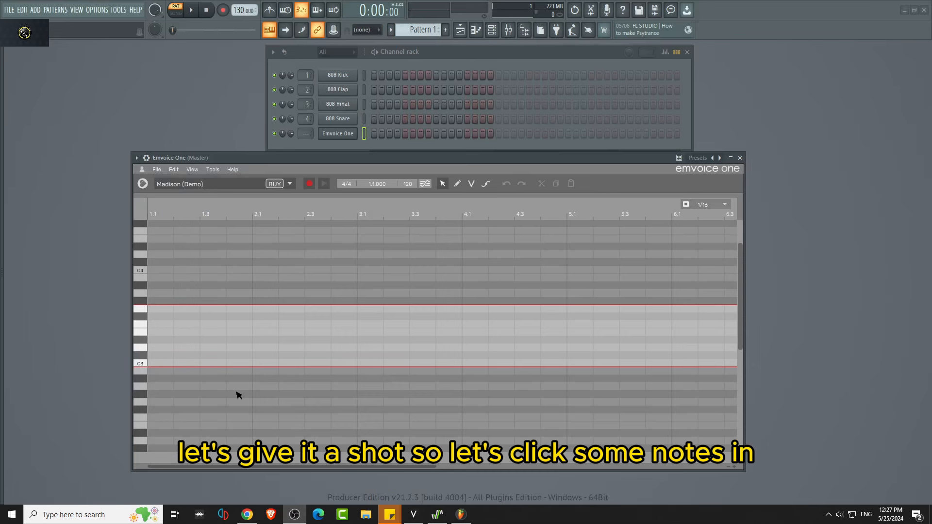
mouse_move(464, 195)
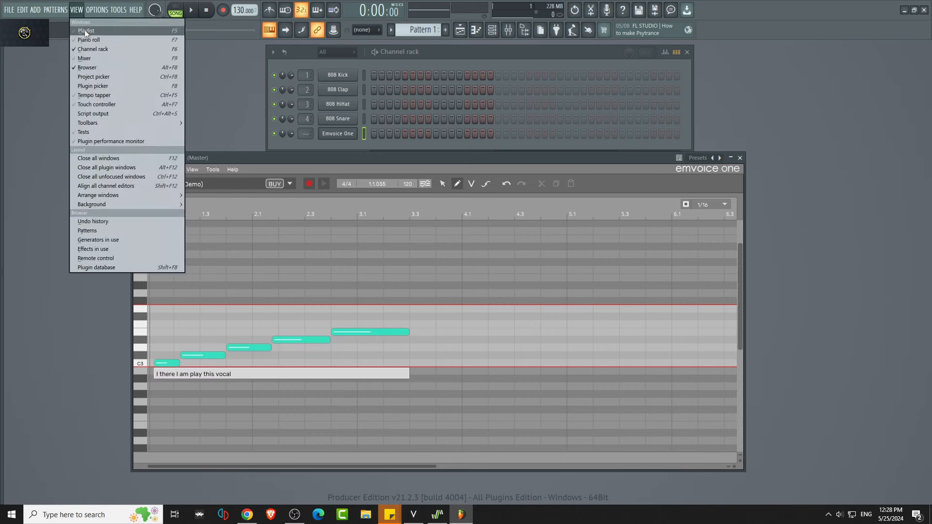
left_click(85, 31)
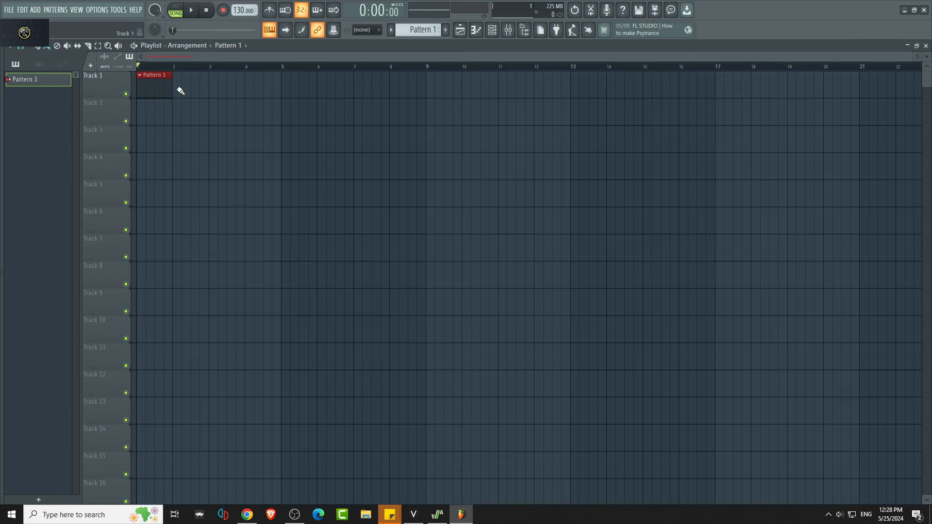
left_click_drag(172, 83, 280, 84)
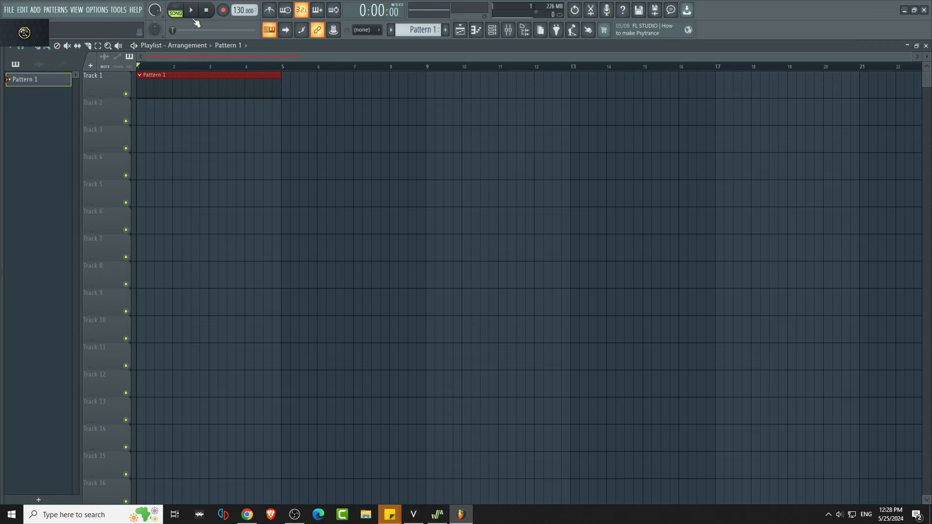
left_click(190, 10)
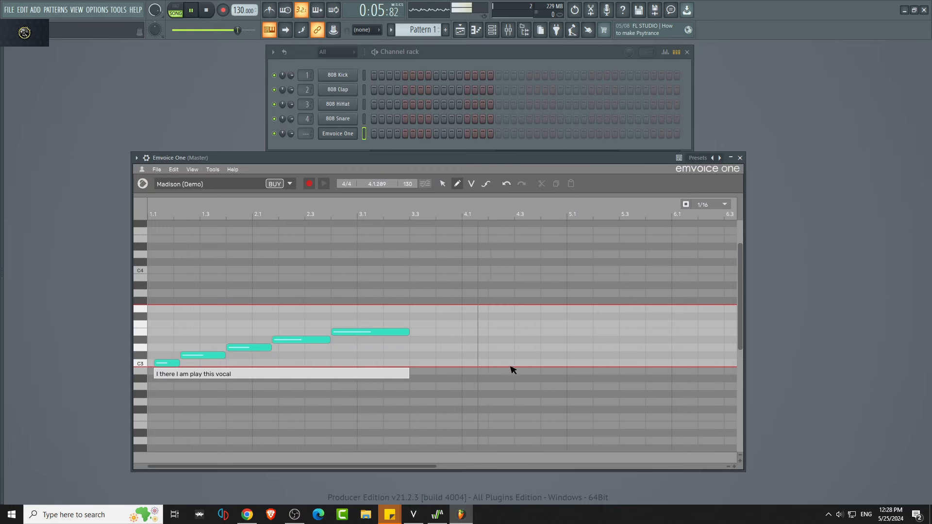
left_click(205, 10)
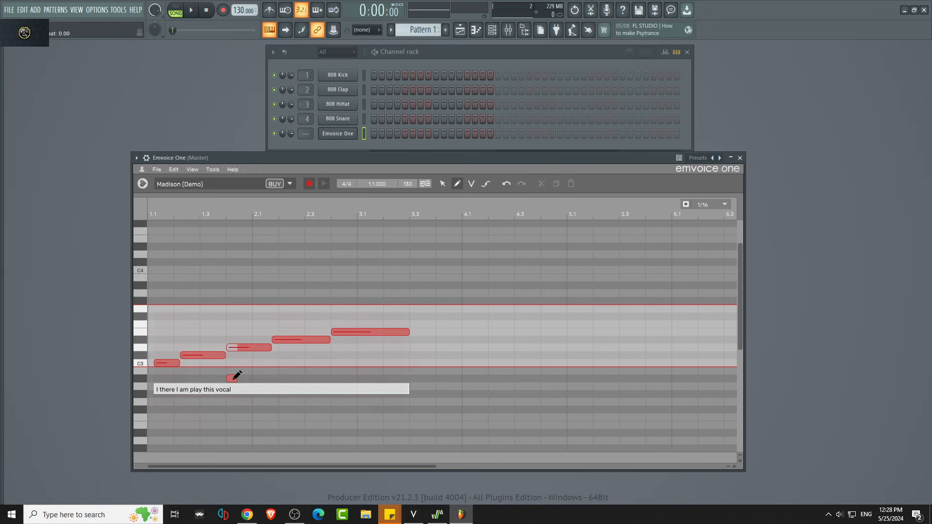
left_click_drag(151, 309, 409, 407)
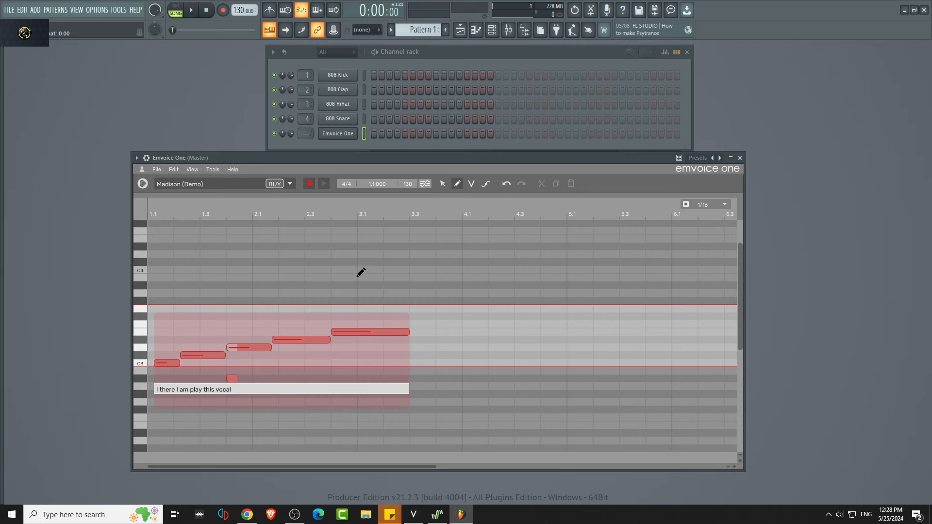
left_click(232, 379)
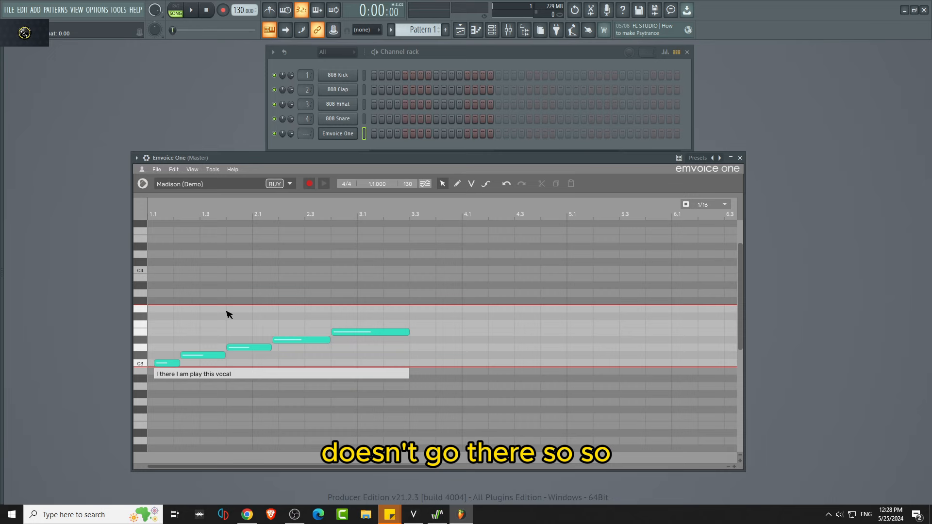
left_click(191, 10)
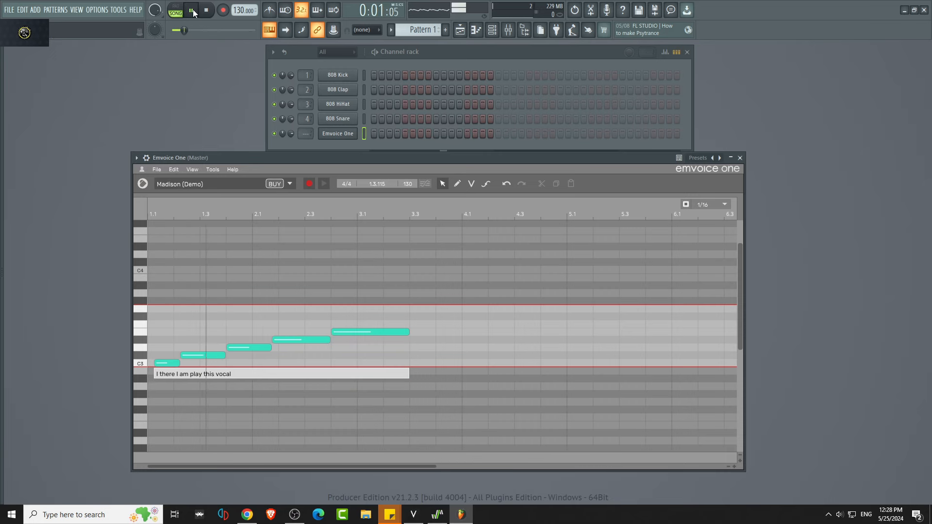
left_click(191, 9)
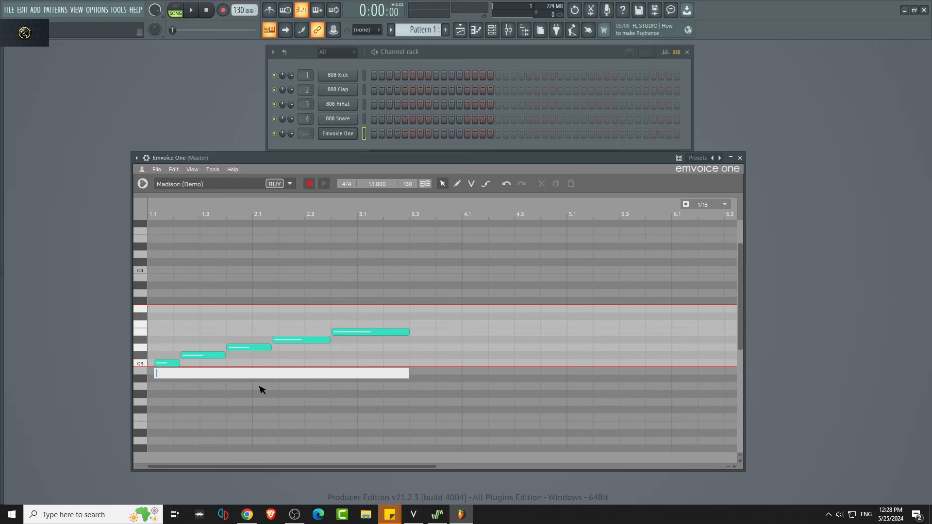
Replace the Emvoice lyric with 'Fob', play it back with the master volume raised, then stop.
type("Fob")
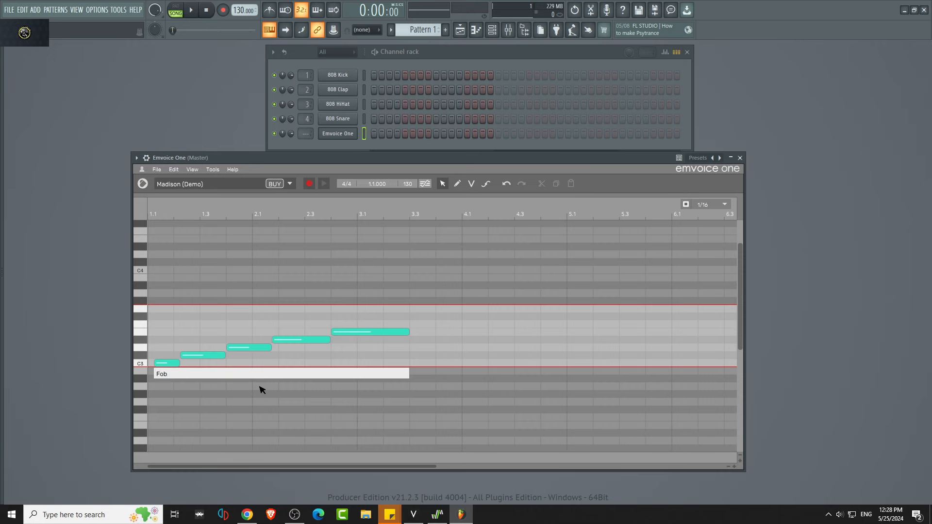
left_click(191, 10)
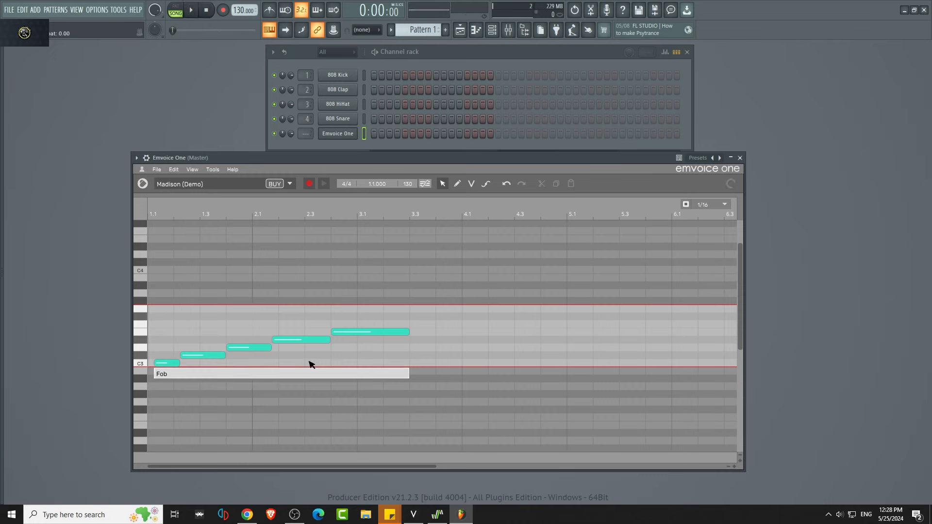
left_click(190, 9)
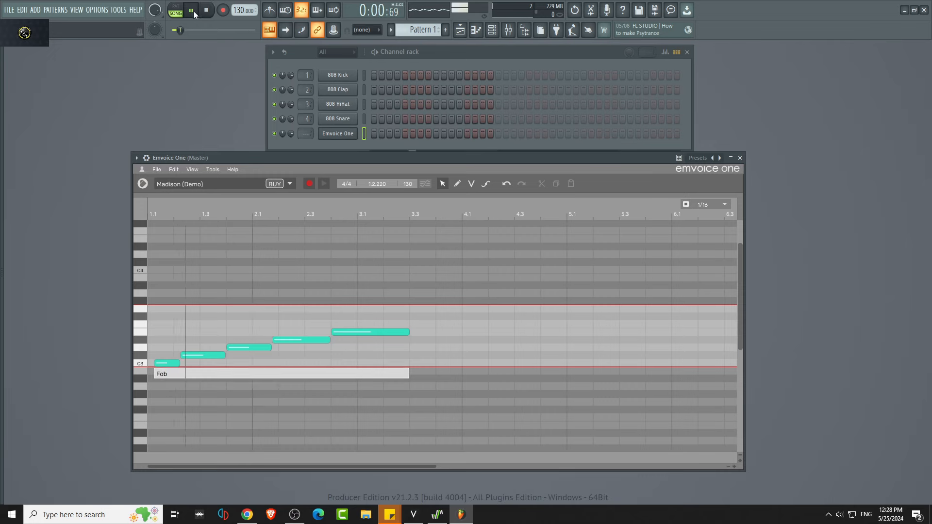
left_click(191, 10)
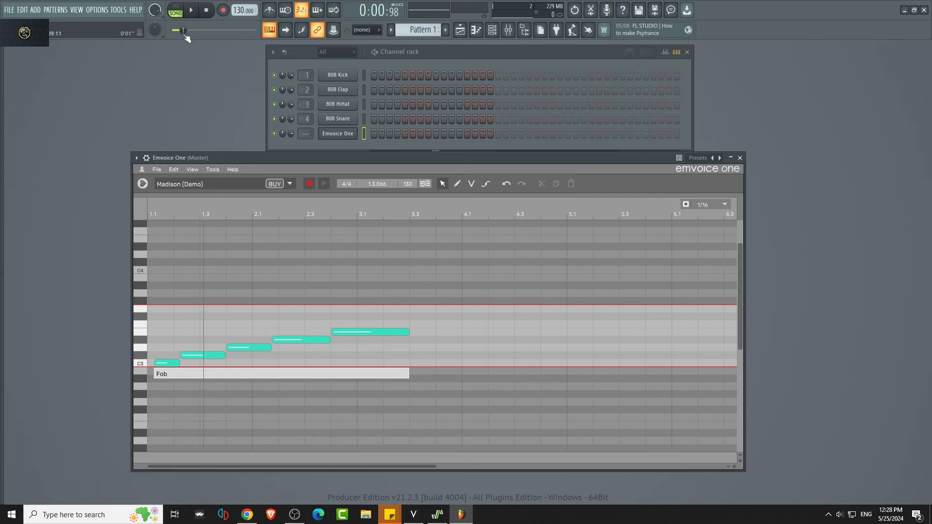
left_click(191, 10)
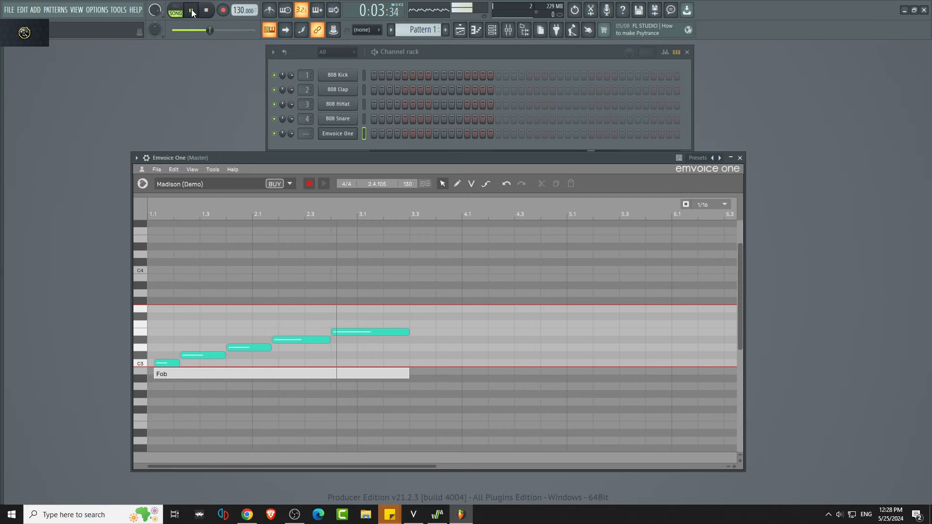
left_click(190, 9)
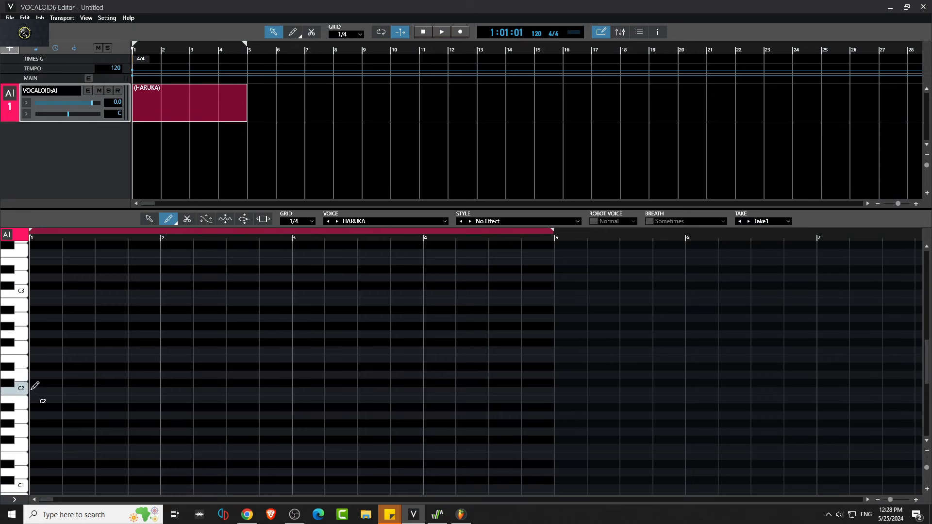
Pencil in four ascending quarter notes starting at C2 in the HARUKA part.
left_click(59, 391)
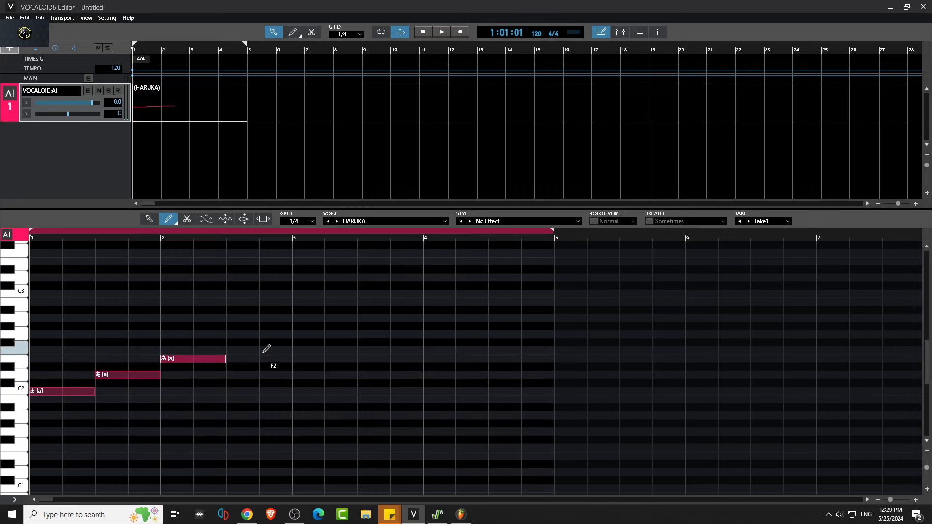
left_click(257, 334)
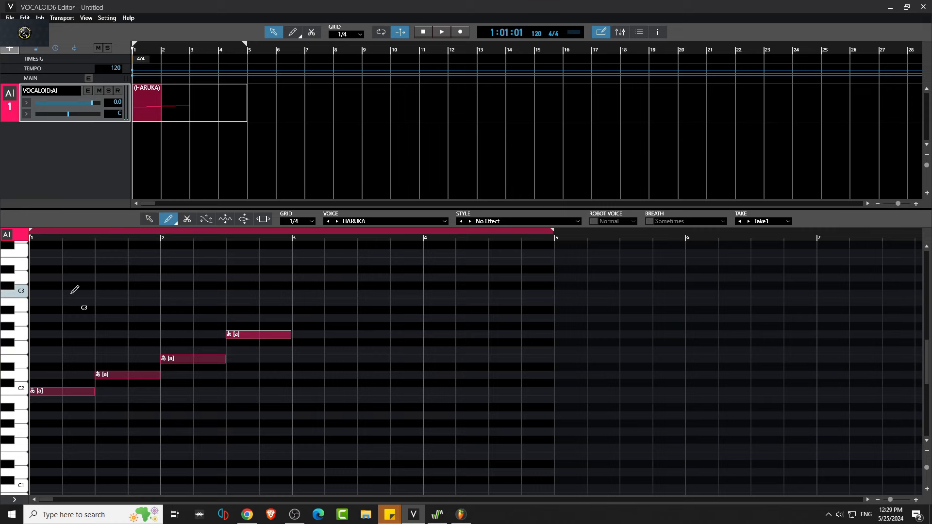
left_click(24, 17)
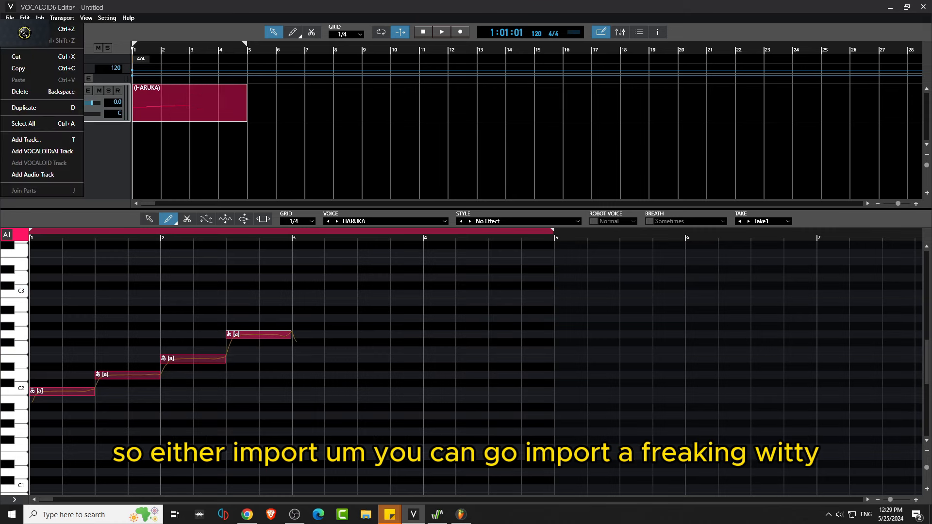
Insert the lyrics 'Hi there i am joas' onto the HARUKA notes.
left_click(10, 18)
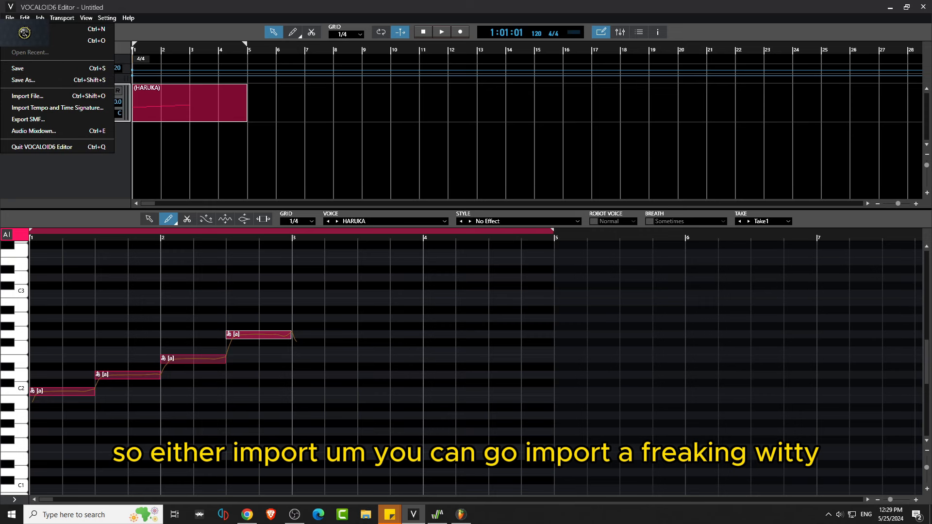
mouse_move(28, 96)
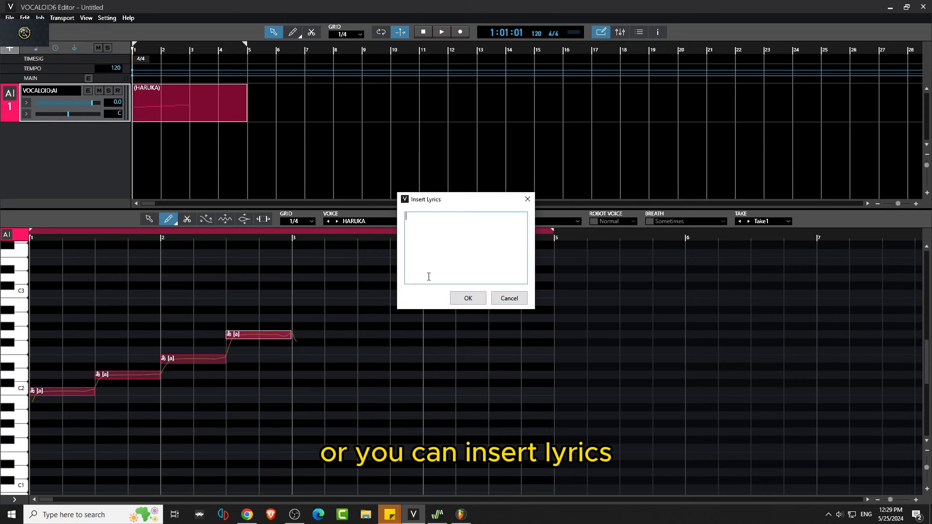
type("Hi there")
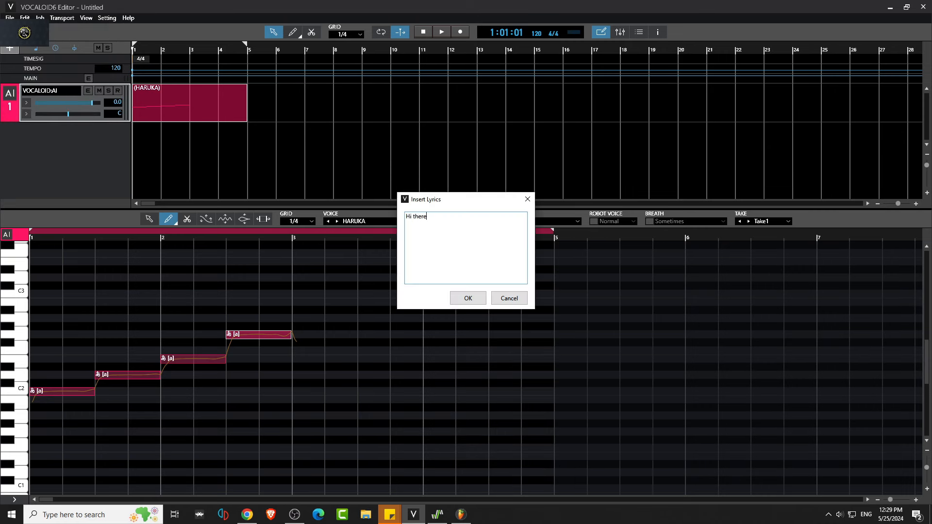
type("i am joason")
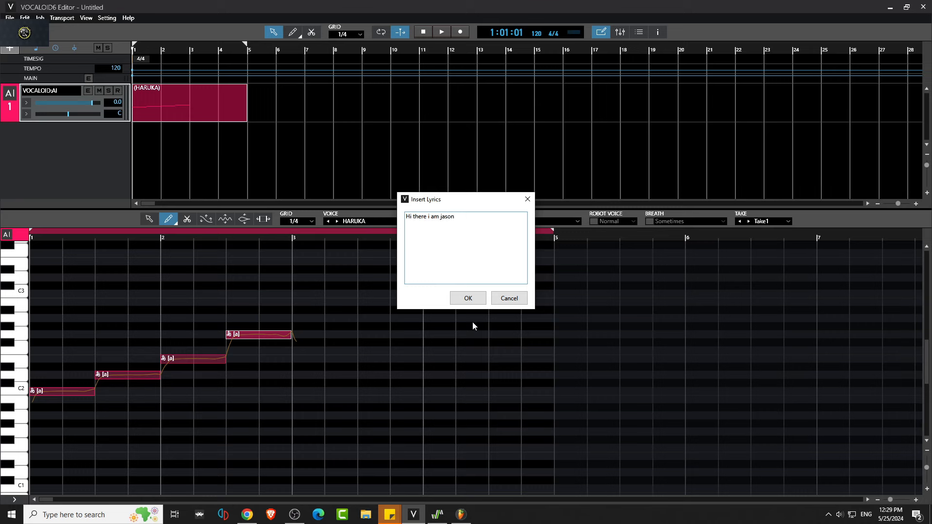
left_click(467, 298)
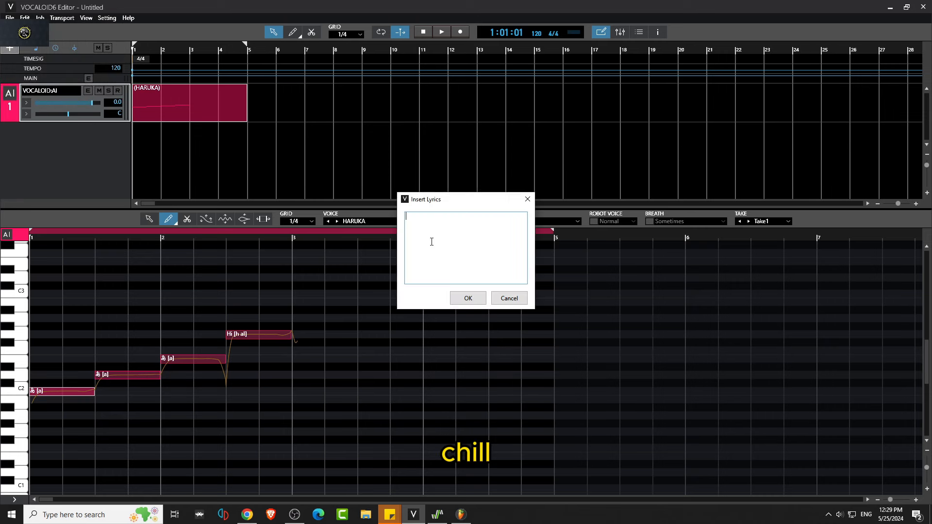
Re-insert the lyrics as 'hi there i am jason' and play the sung melody.
type("hi there i am")
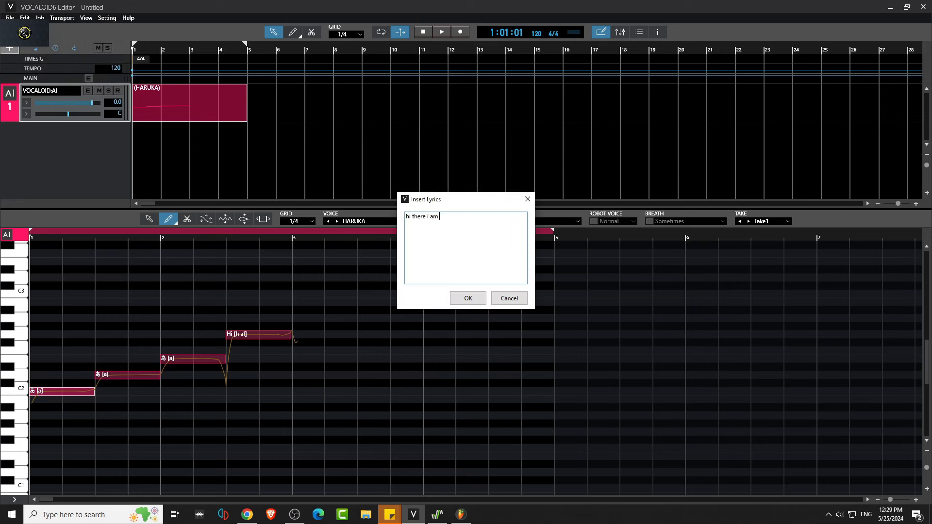
type("jason")
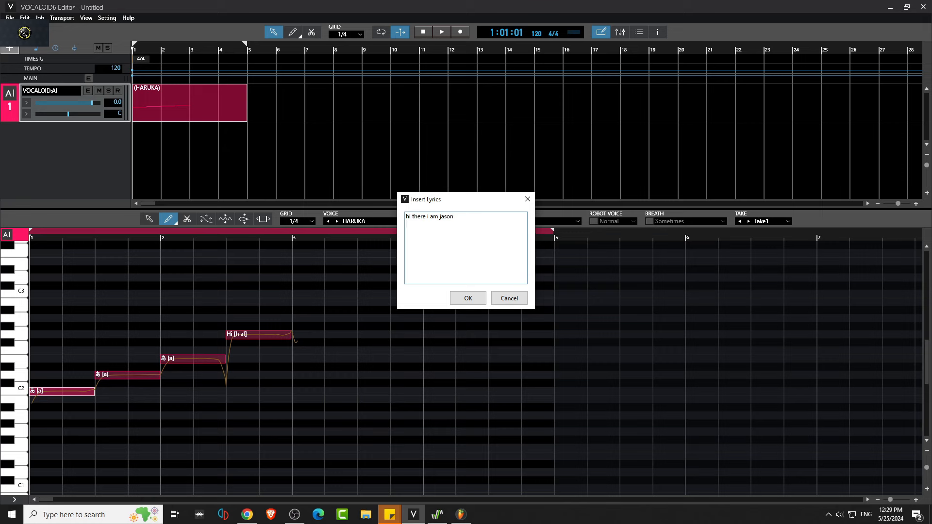
left_click(467, 298)
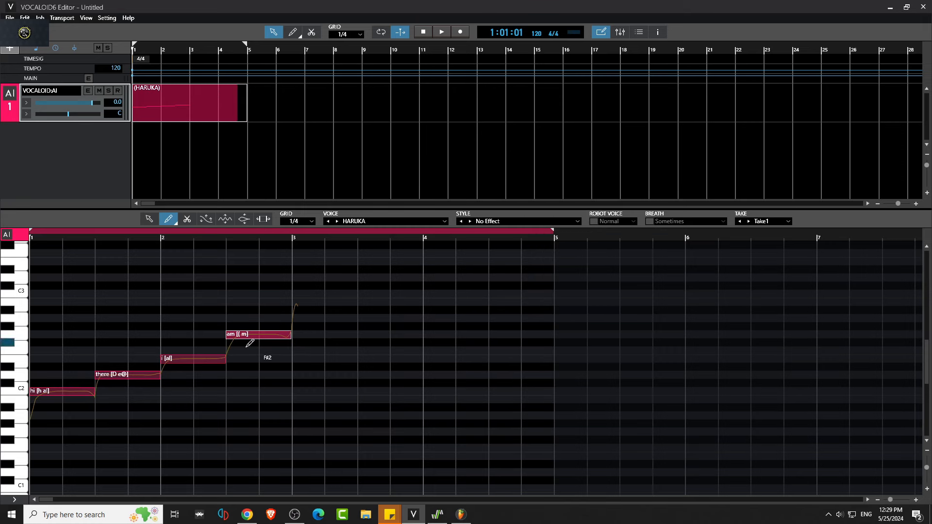
left_click(441, 31)
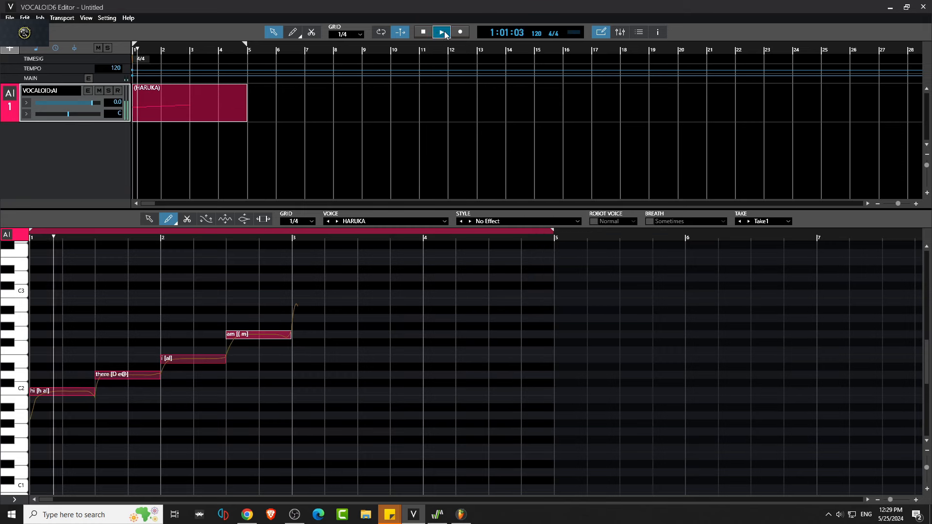
left_click(441, 31)
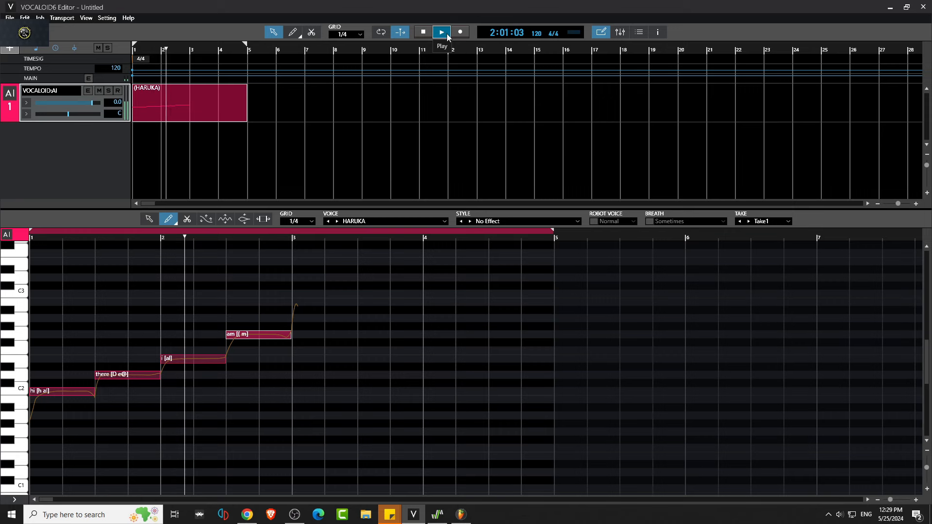
Extend the melody with two lower notes sung 'fob' and 'chick' and play the phrase again.
left_click(441, 31)
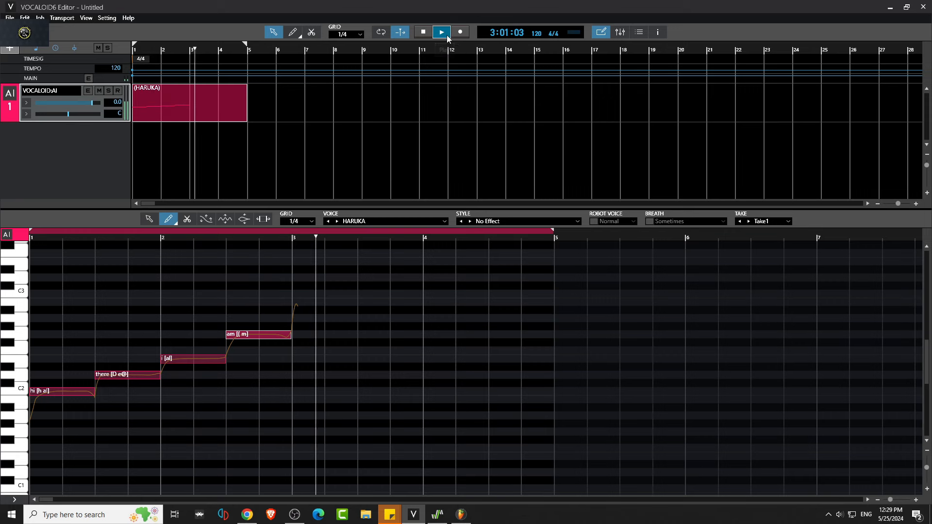
left_click(440, 32)
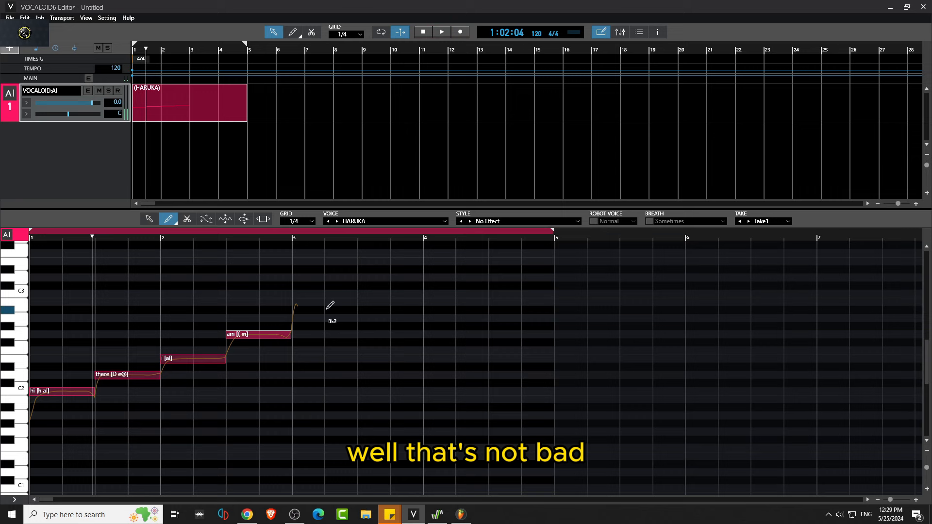
mouse_move(324, 347)
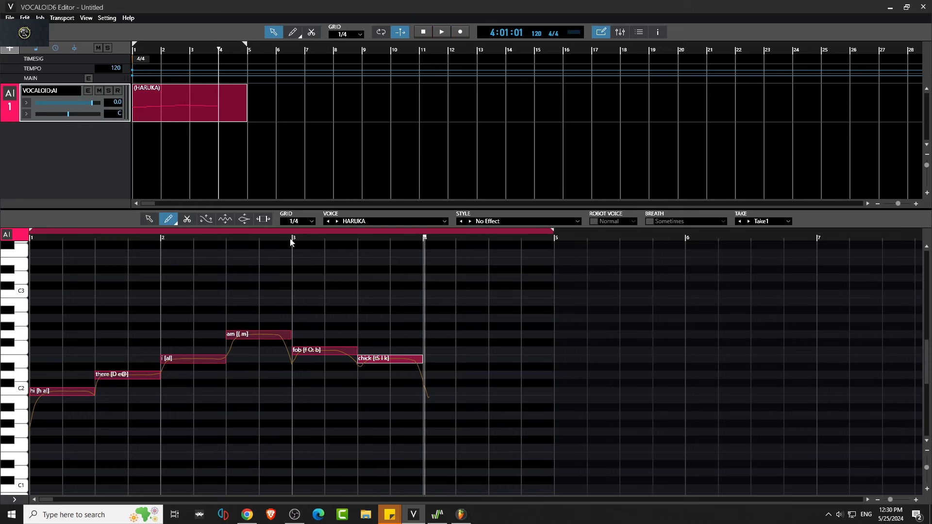
left_click(440, 31)
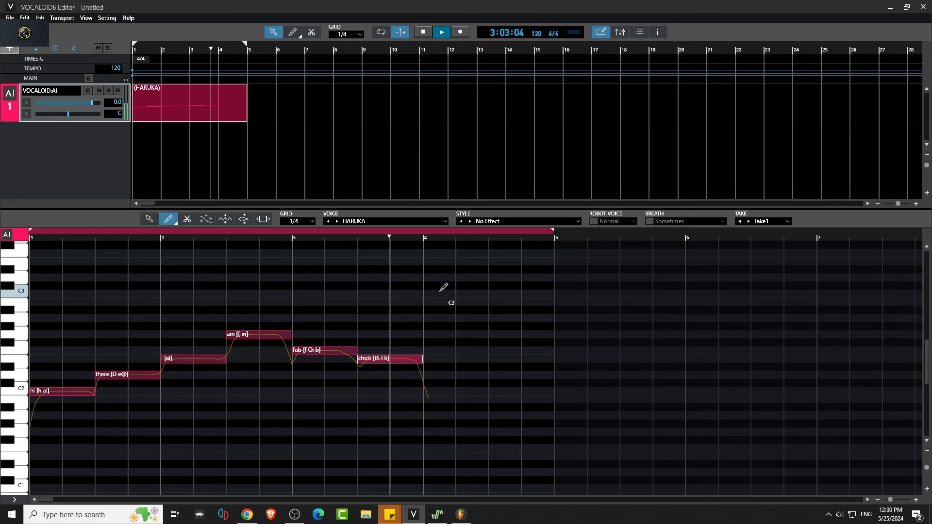
left_click(440, 31)
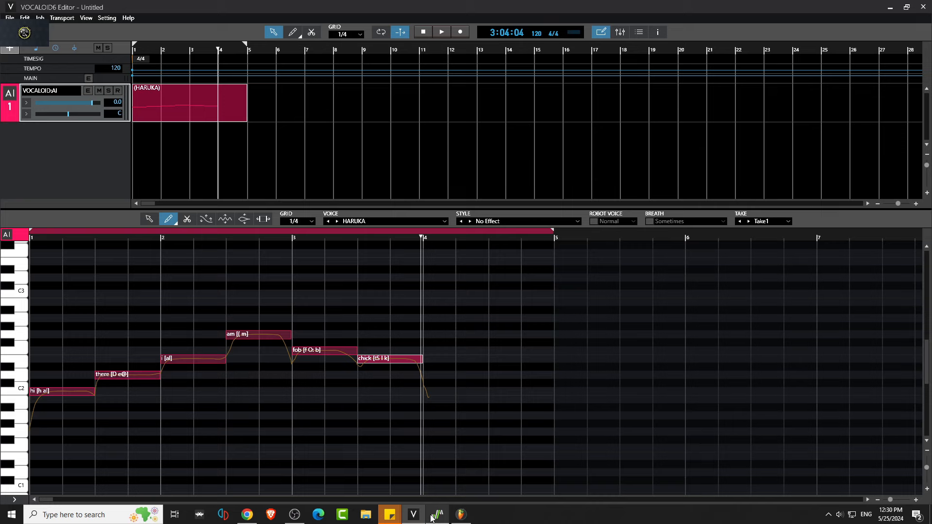
In Synthesizer V, relyric the three green notes from 'la' to 'yo', 'ma', 'ma'.
left_click(437, 514)
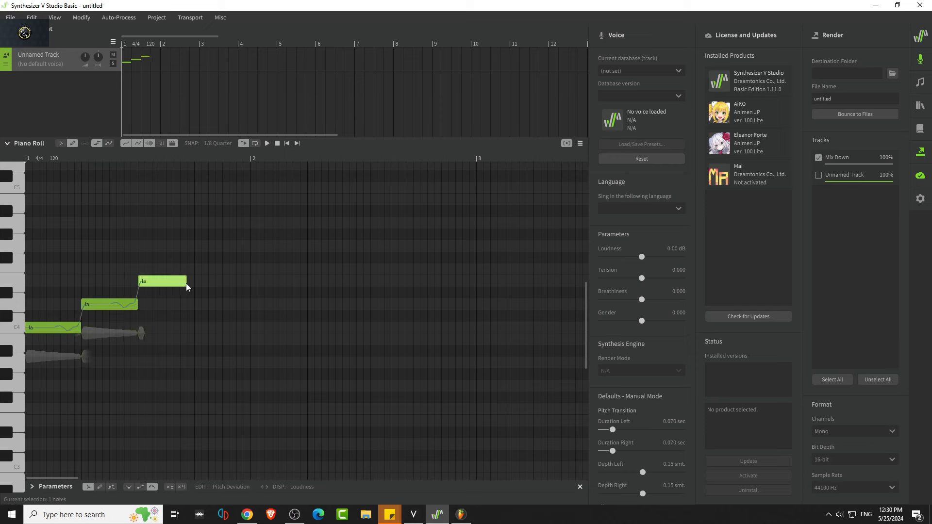
double_click(53, 327)
type("yo")
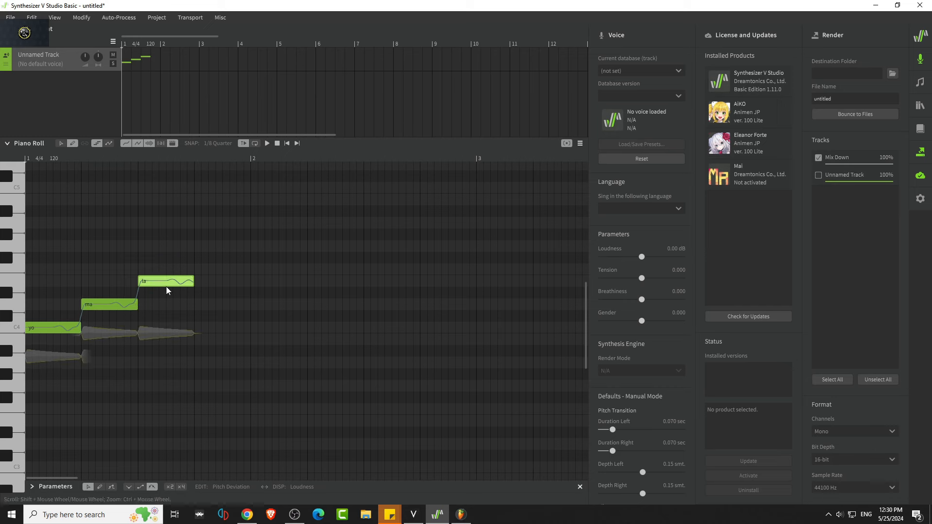
double_click(165, 280)
type("m")
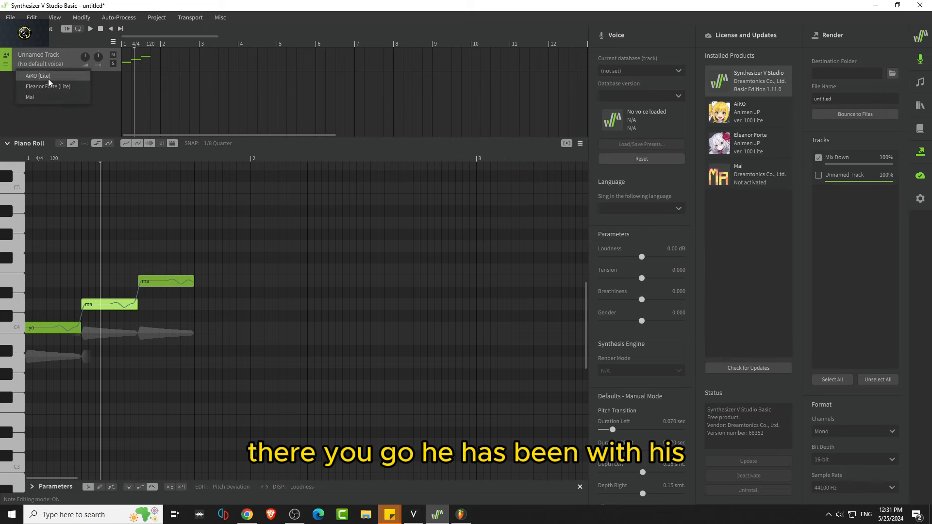
Give the track a new voice and audition the three-note phrase.
left_click(36, 75)
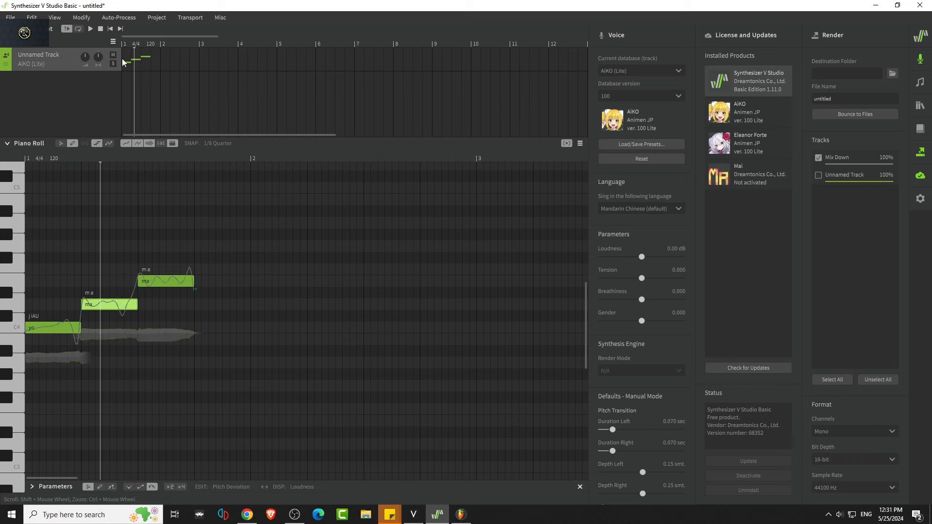
left_click(90, 28)
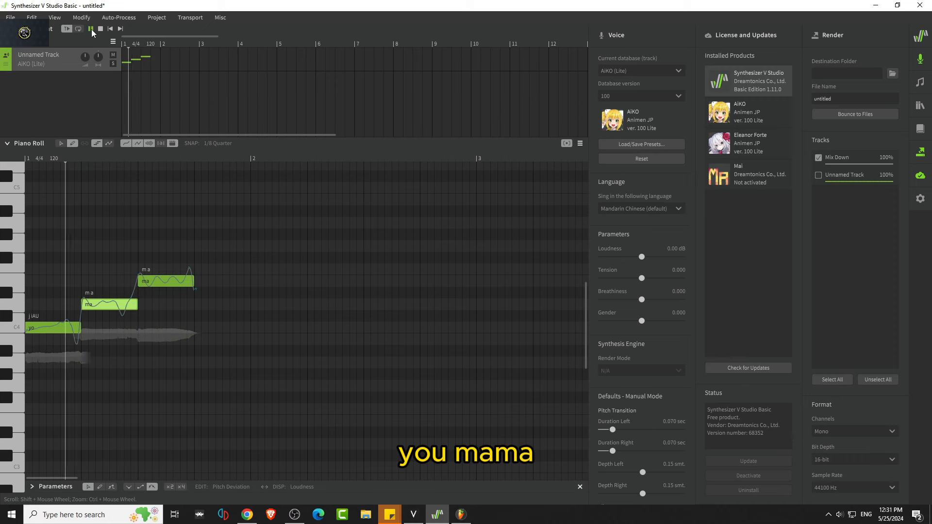
left_click(100, 28)
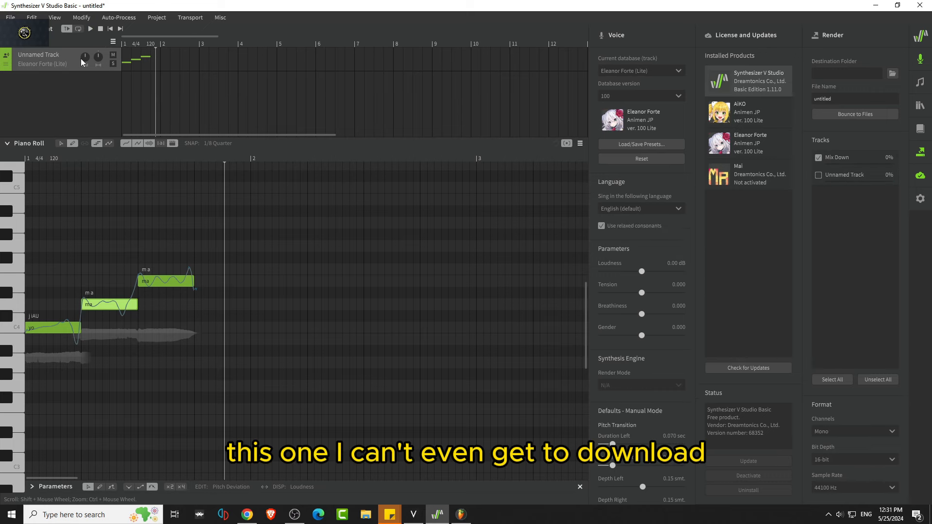
left_click(90, 28)
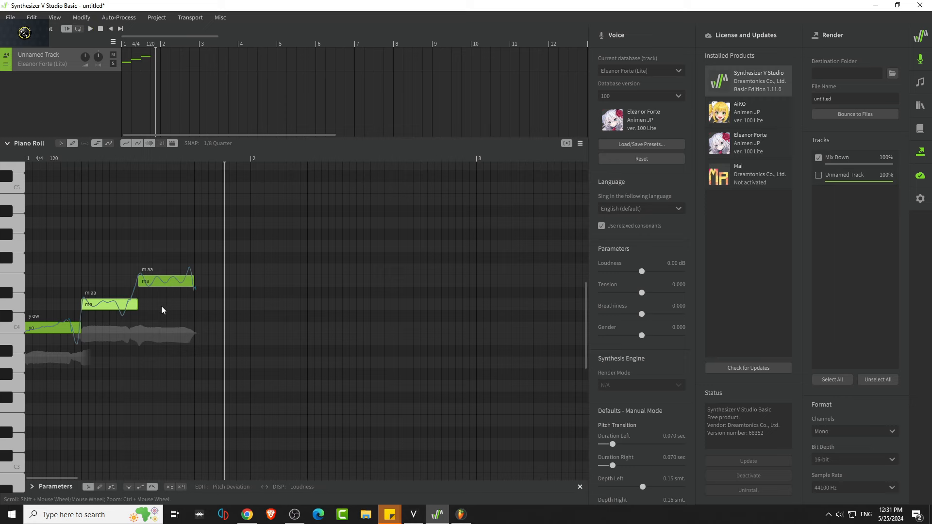
mouse_move(131, 81)
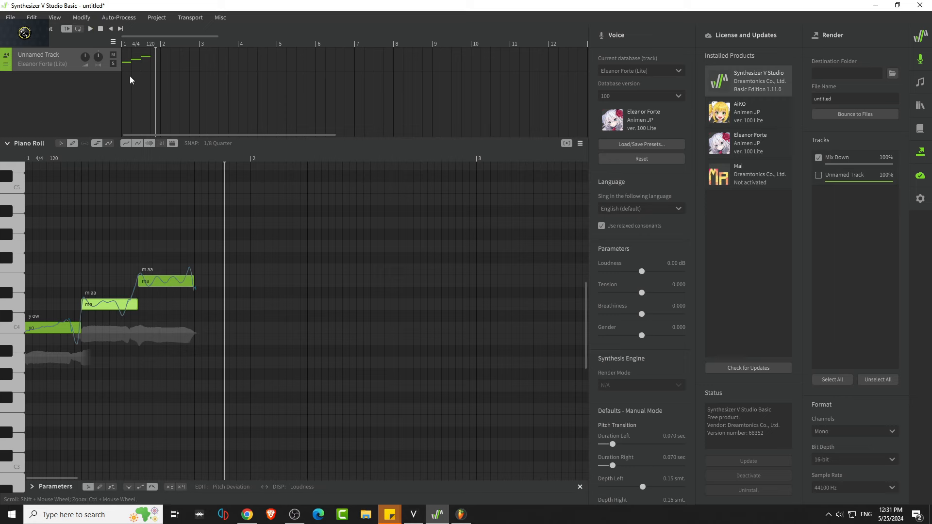
Change the note lyrics so the phrase sings 'pretty', 'ma', 'fob'.
left_click(91, 28)
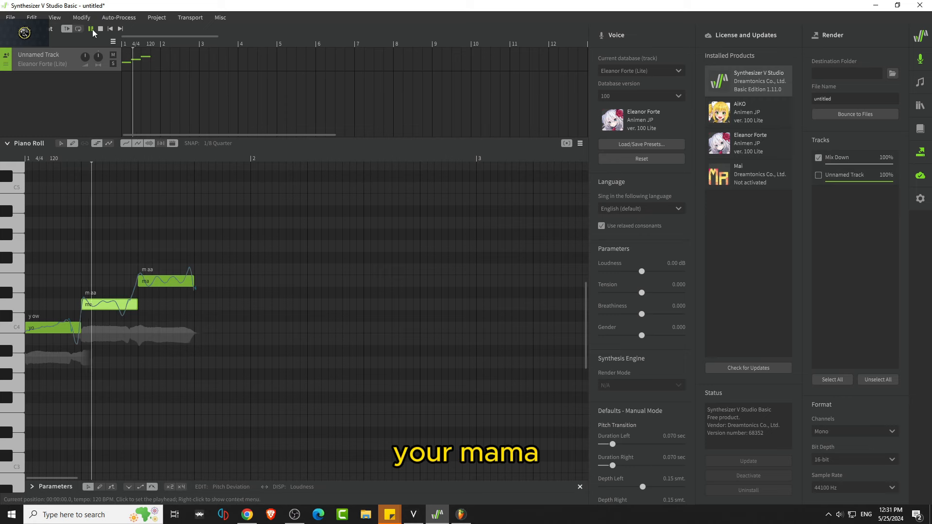
double_click(148, 280)
type("fab")
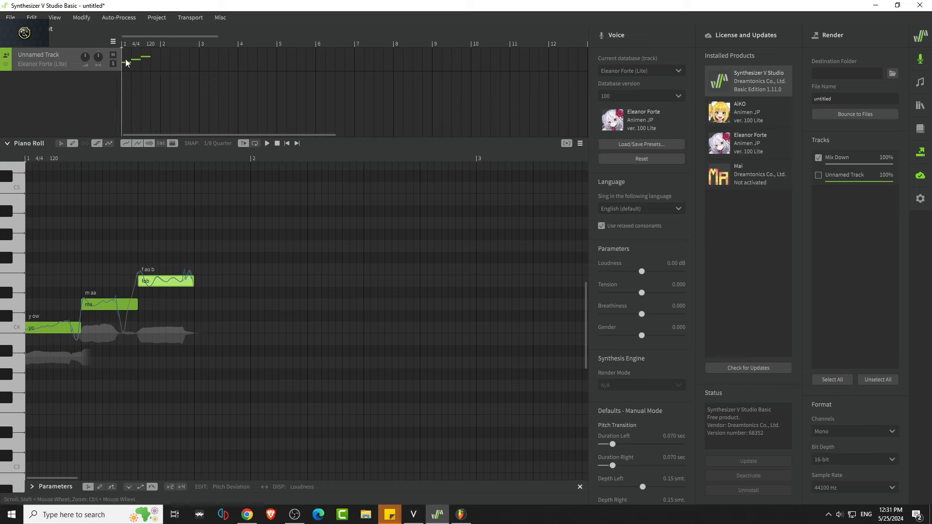
left_click(266, 144)
type("prett")
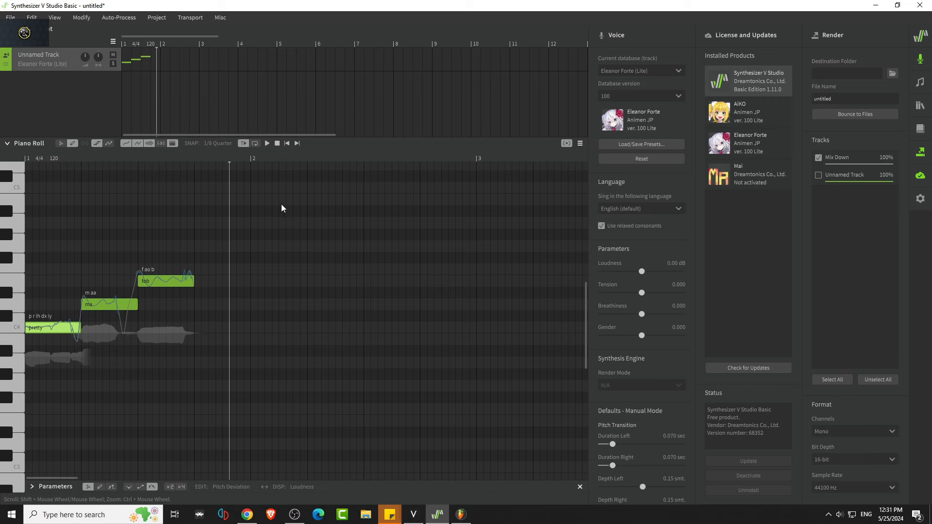
Play the phrase and relyric the second and third notes to 'girl' and 'hi'.
left_click(266, 144)
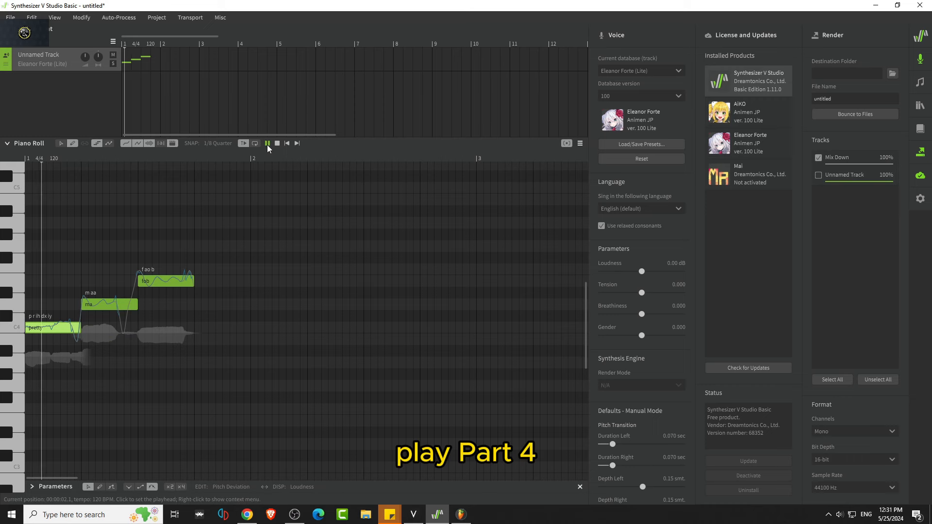
left_click(267, 143)
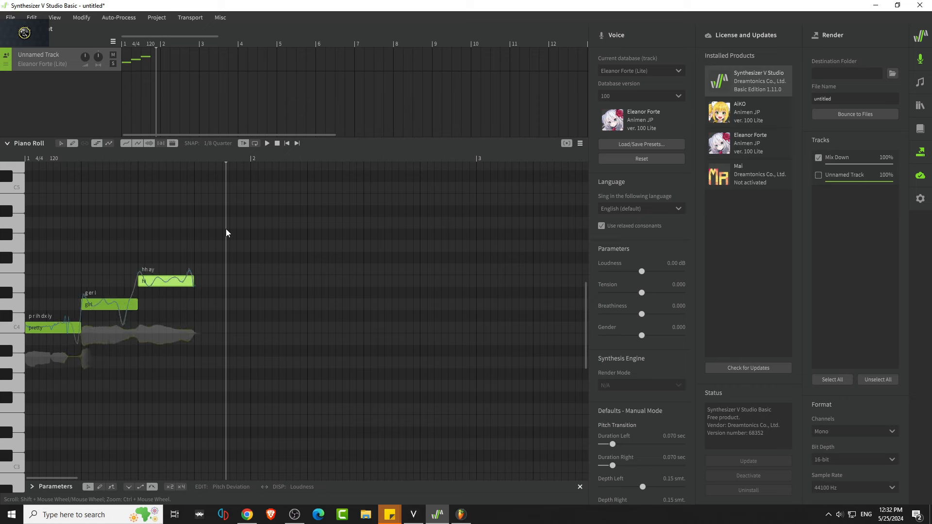
left_click(266, 144)
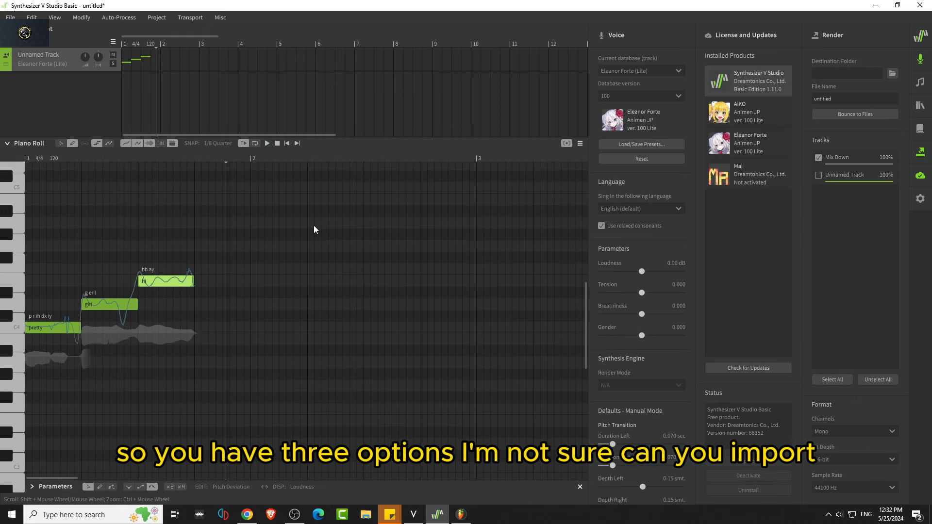
left_click(9, 17)
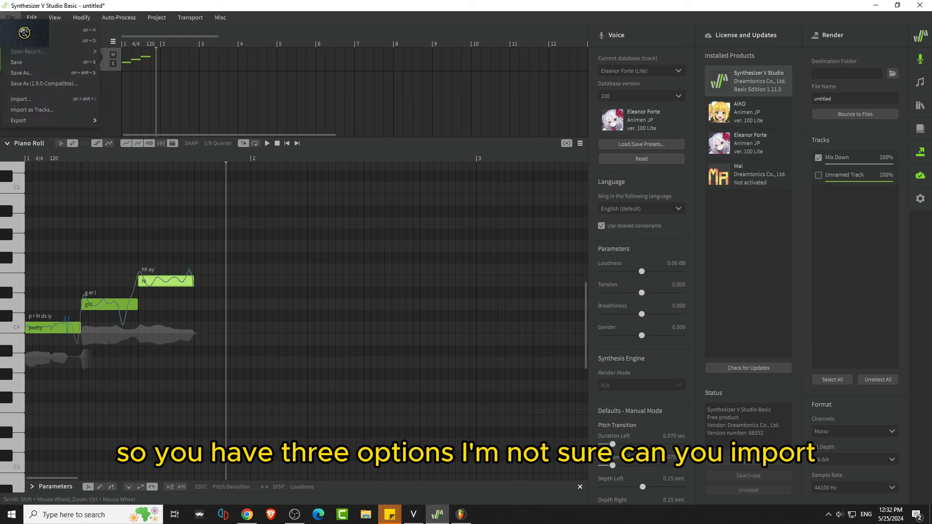
left_click(20, 99)
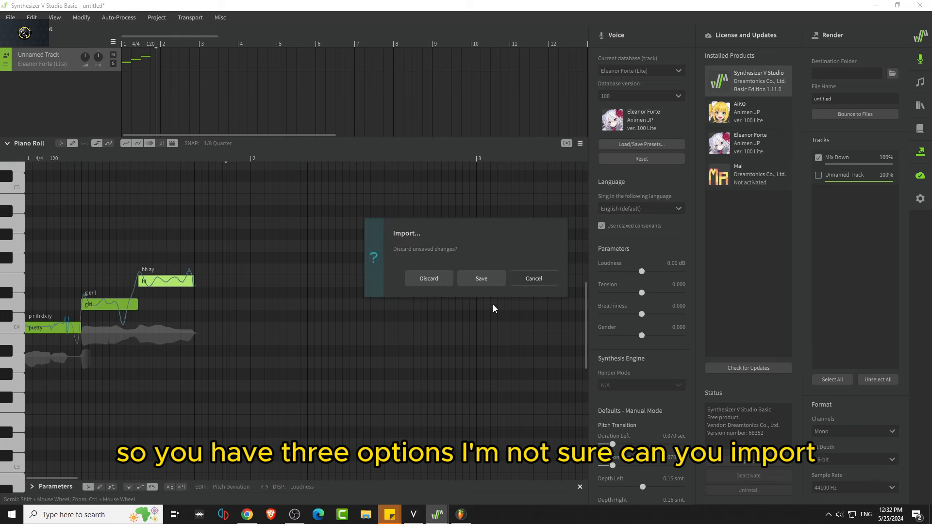
mouse_move(428, 278)
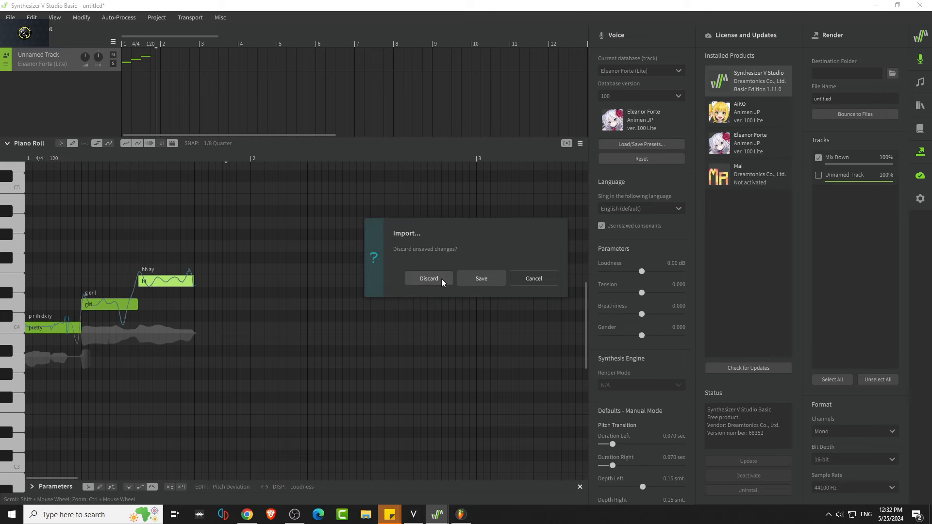
left_click(428, 279)
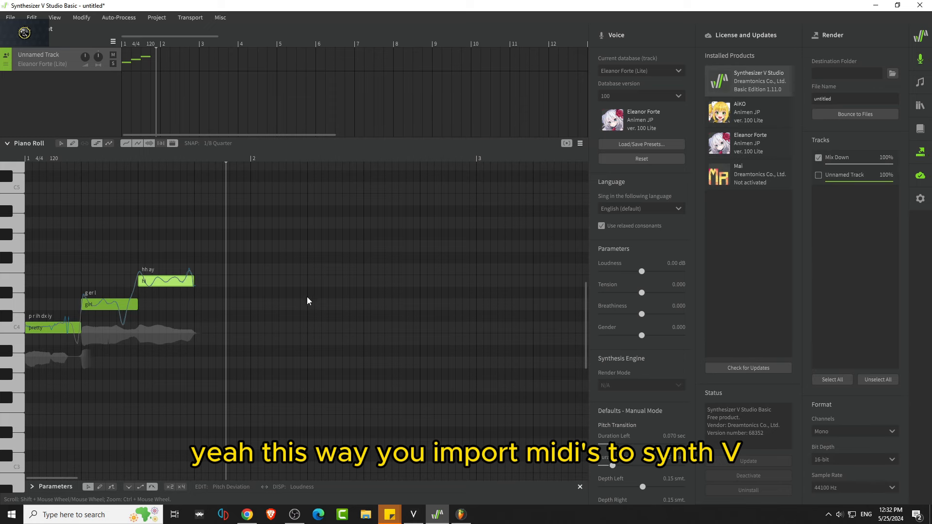
left_click(10, 16)
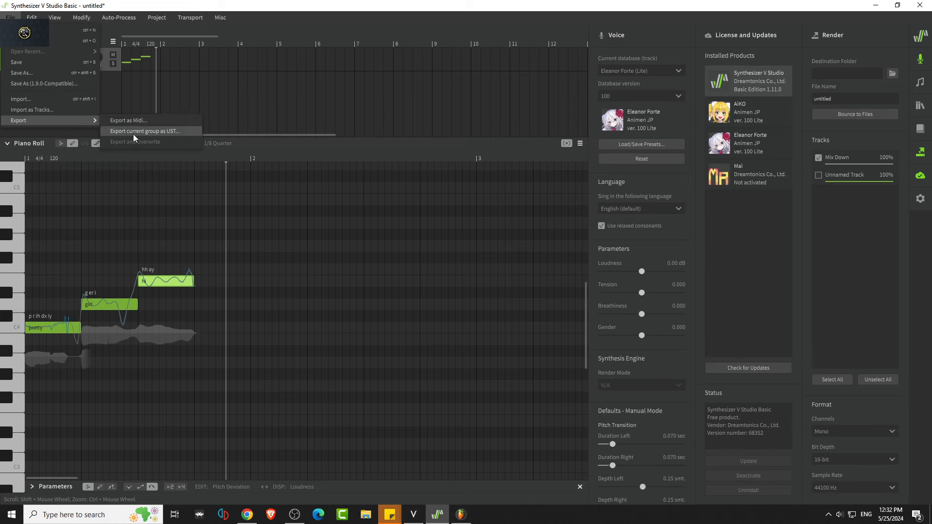
left_click(119, 18)
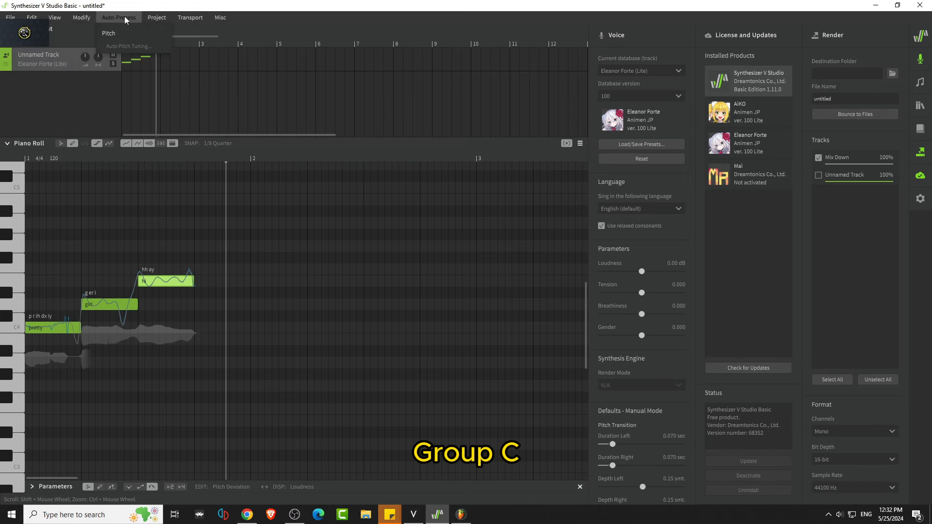
left_click(221, 18)
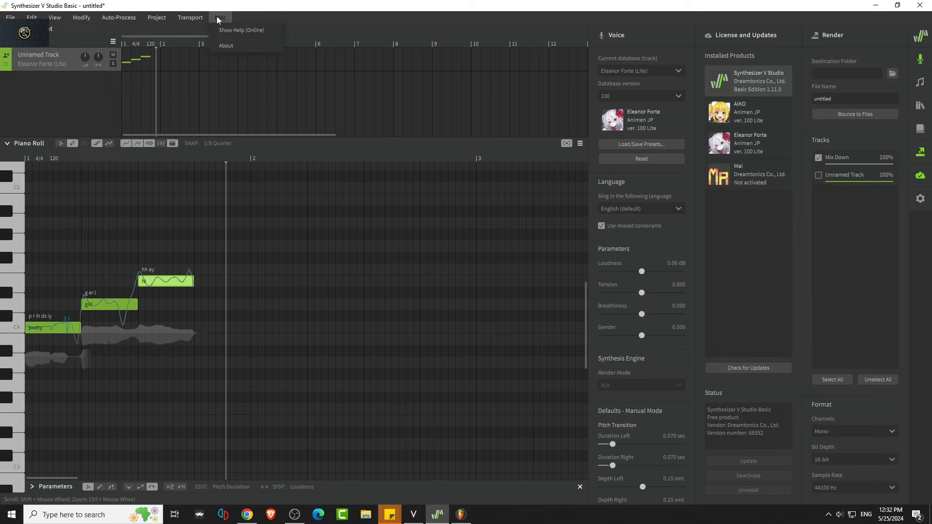
left_click(31, 16)
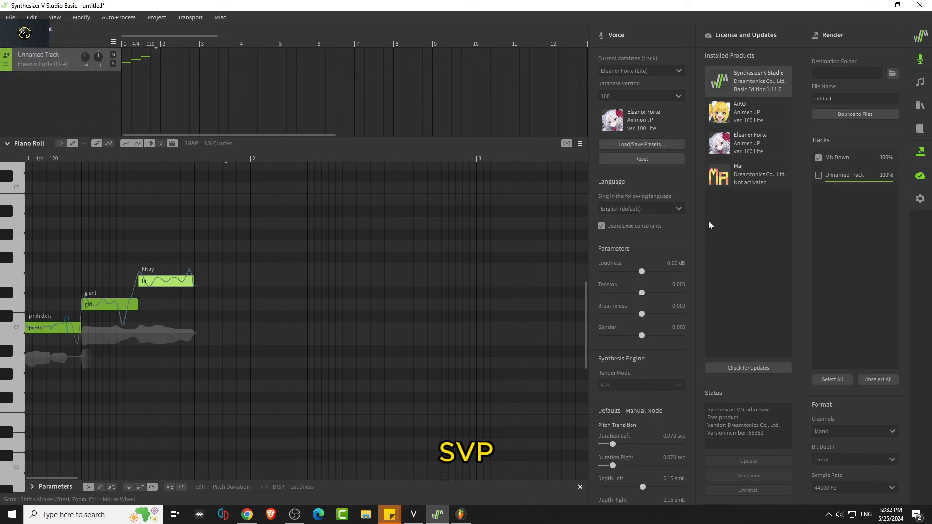
mouse_move(525, 235)
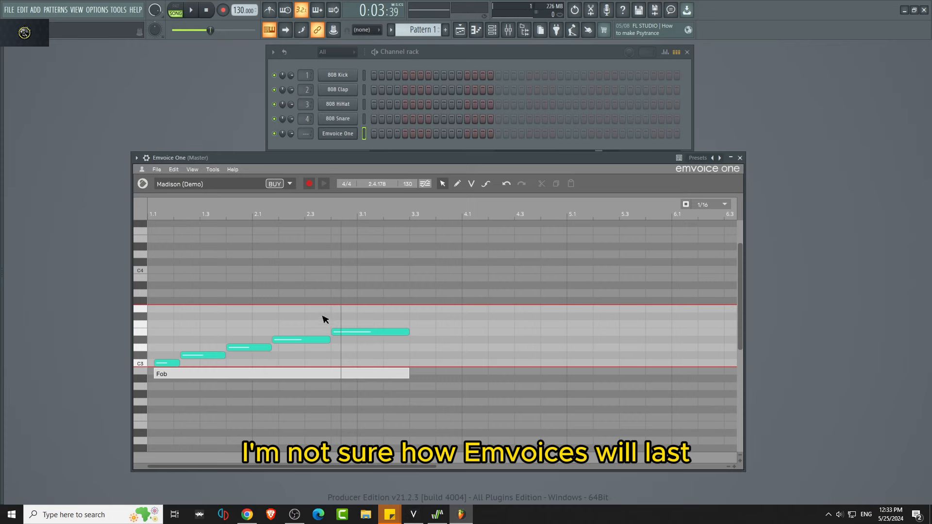
mouse_move(206, 355)
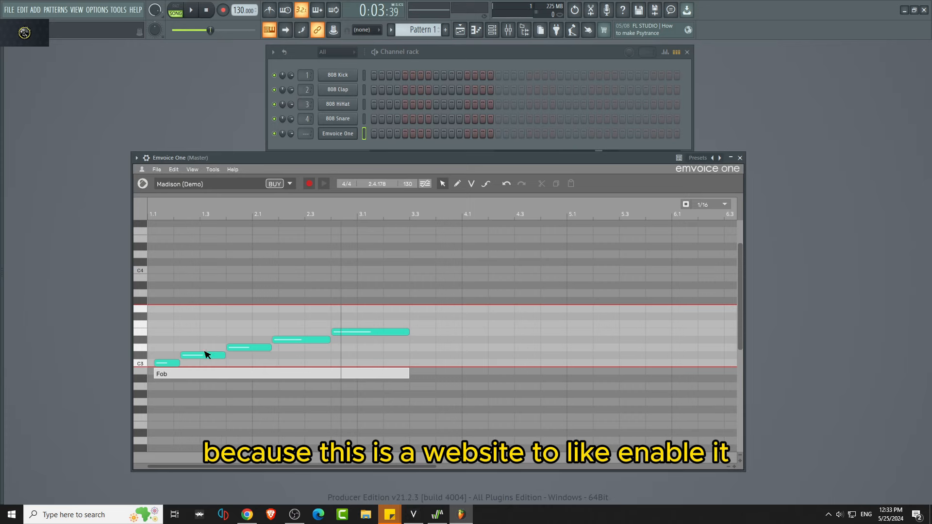
mouse_move(309, 327)
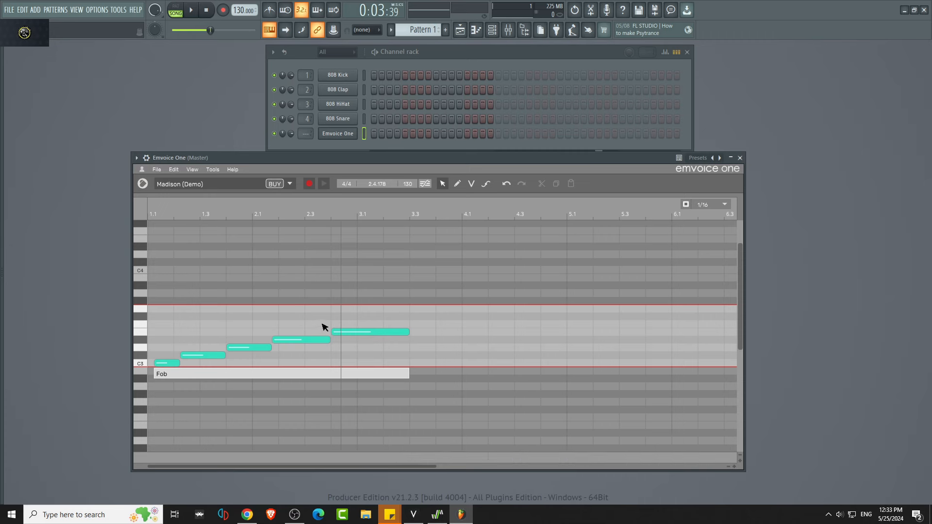
mouse_move(315, 316)
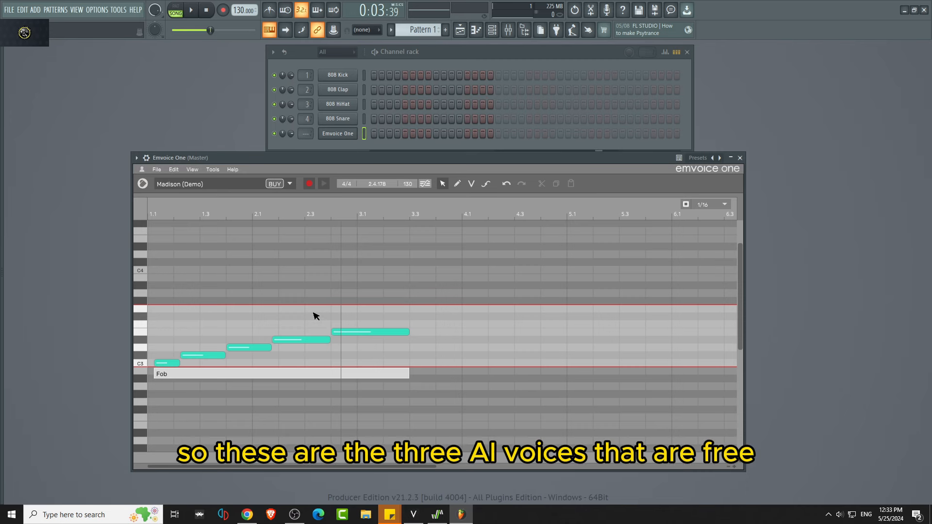
mouse_move(309, 316)
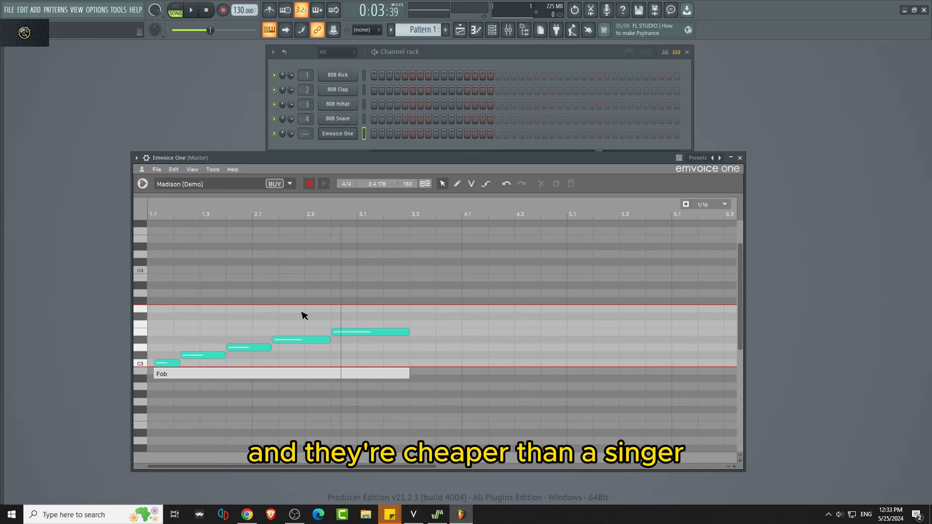
mouse_move(300, 313)
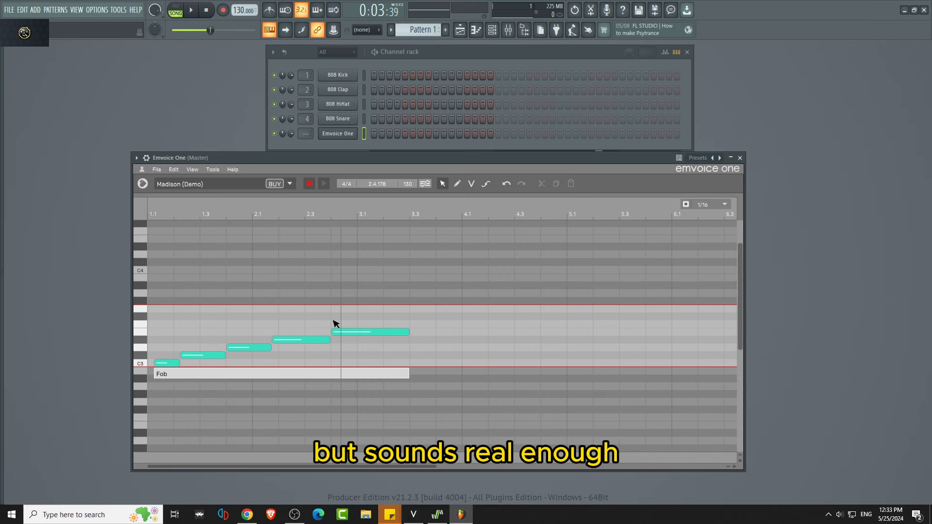
mouse_move(502, 330)
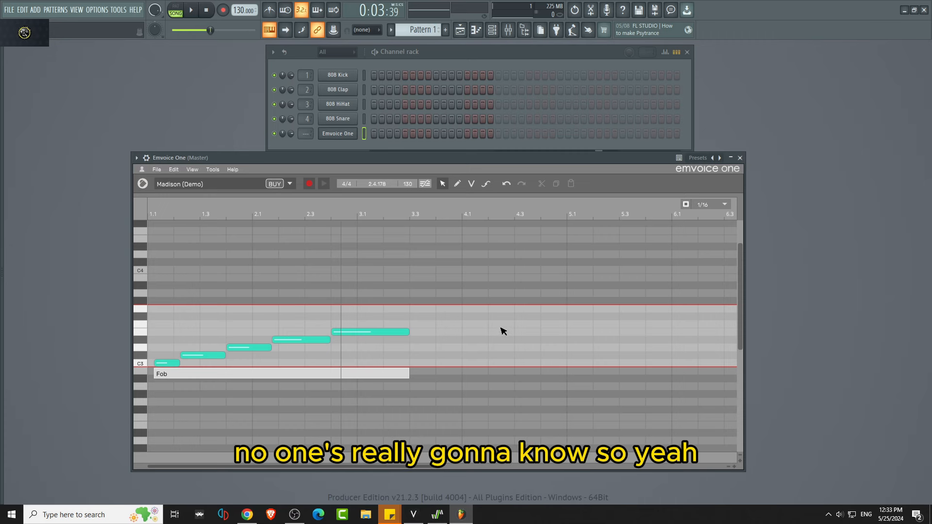